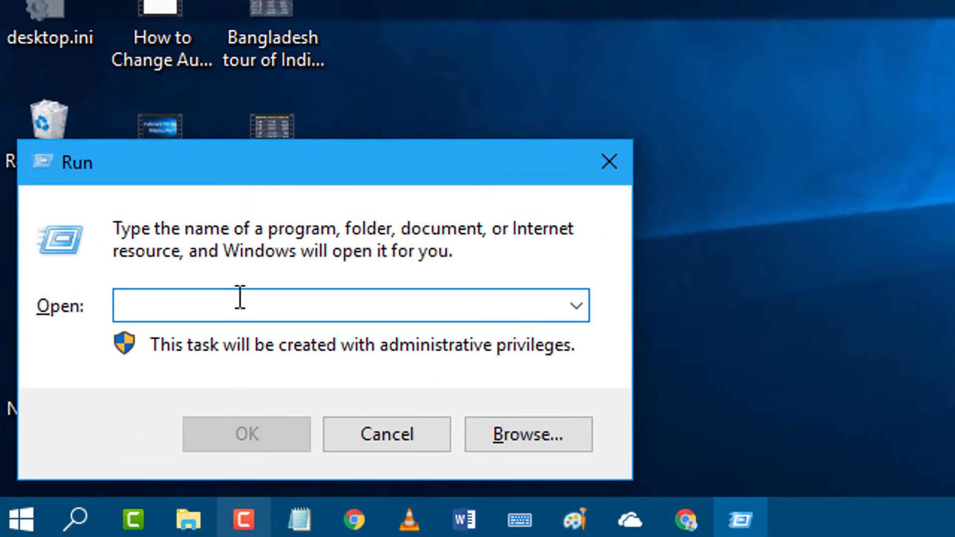
Run ncpa.cpl from the Run dialog to open Network Connections
click(231, 313)
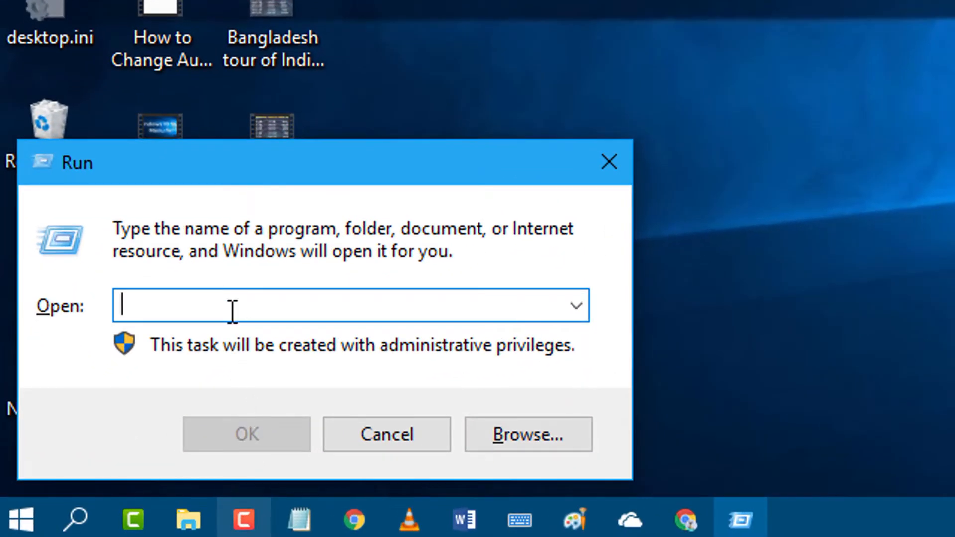
text(nc)
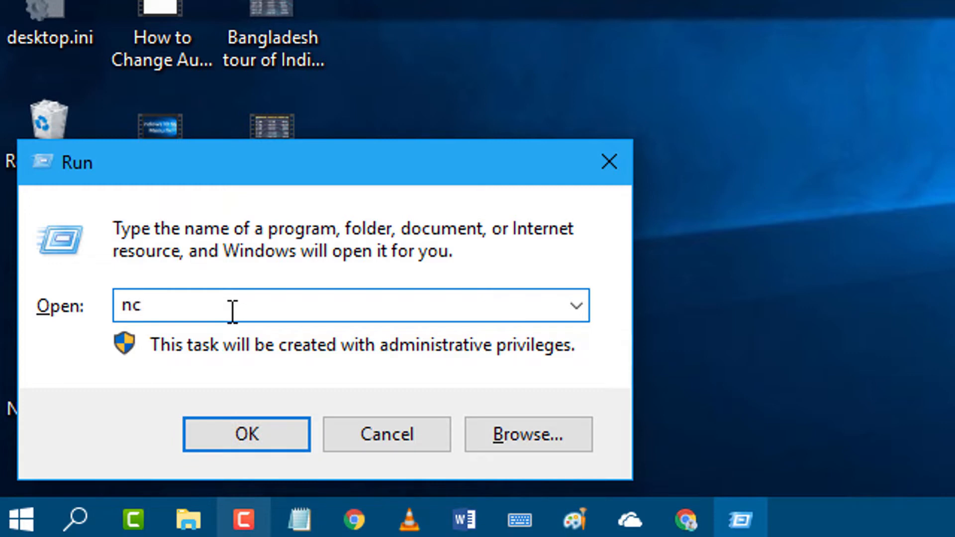
text(pa)
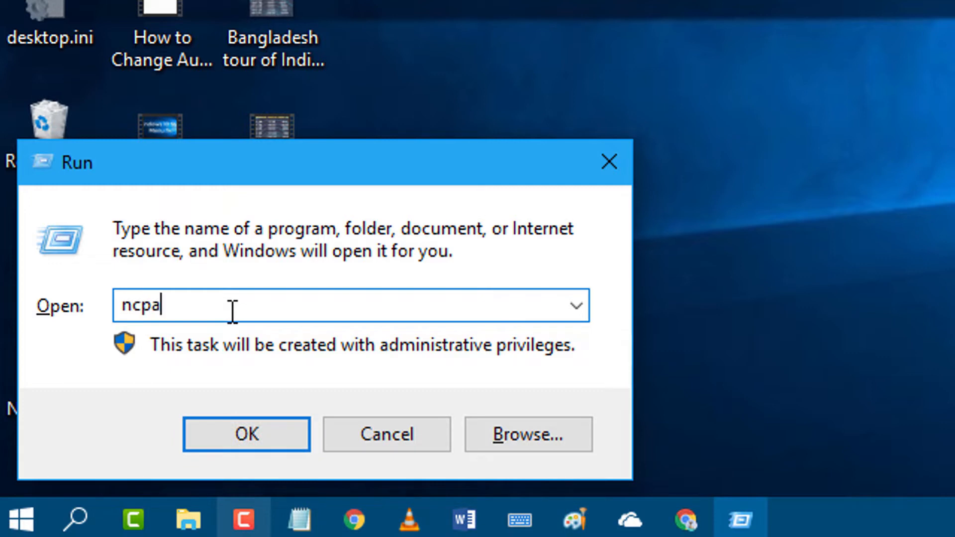
text(.cpl)
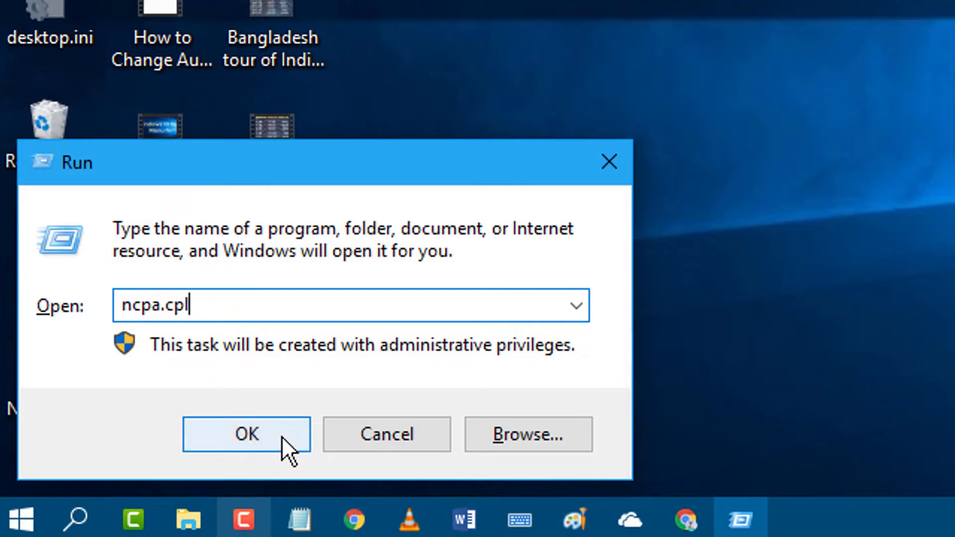
click(248, 434)
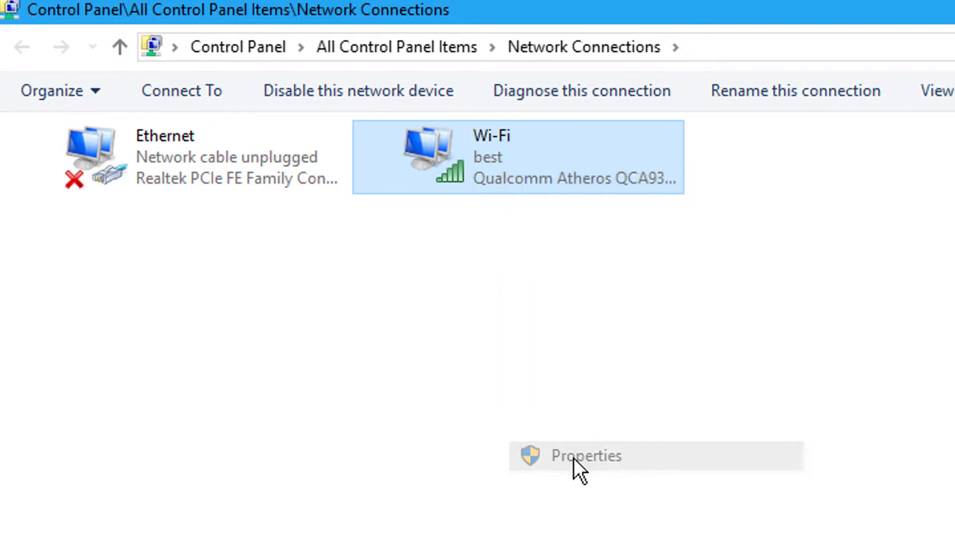
Open the Wi-Fi adapter's Properties dialog
click(584, 456)
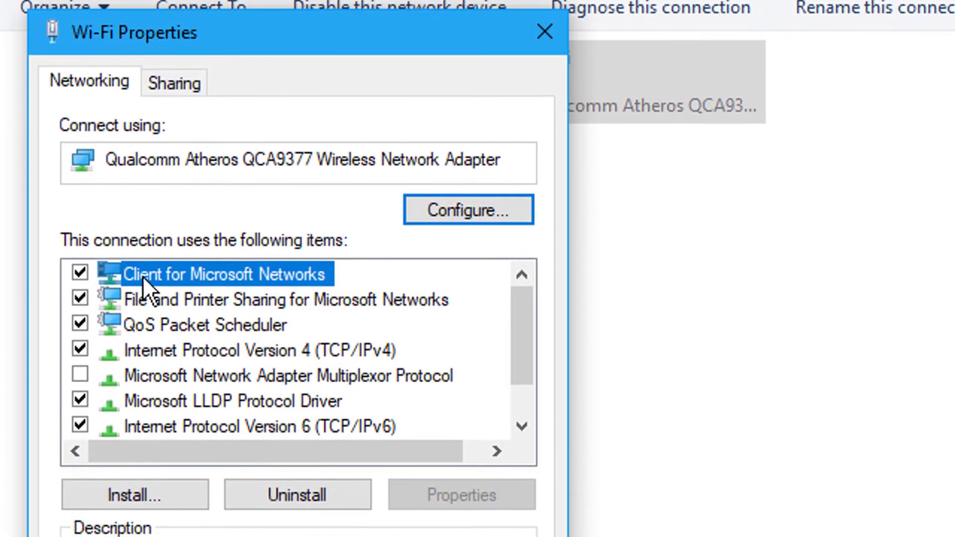
Uncheck Client for Microsoft Networks, QoS Packet Scheduler and IPv6 for Wi-Fi, then confirm with OK
click(78, 275)
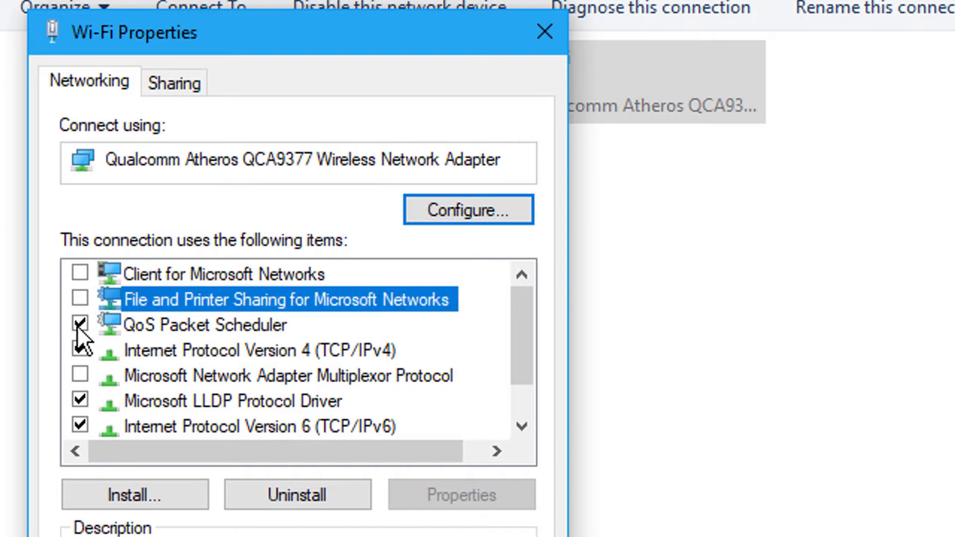
click(78, 324)
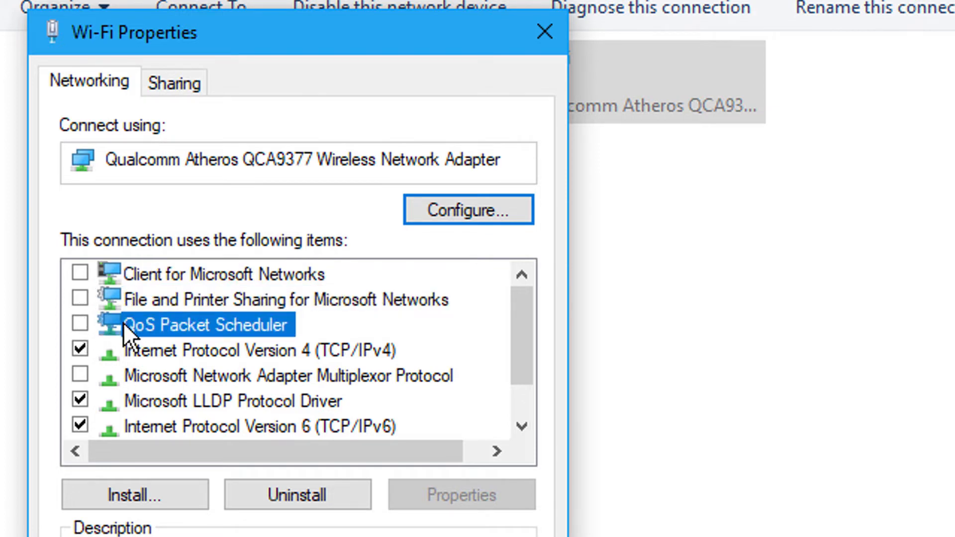
mouse_move(162, 349)
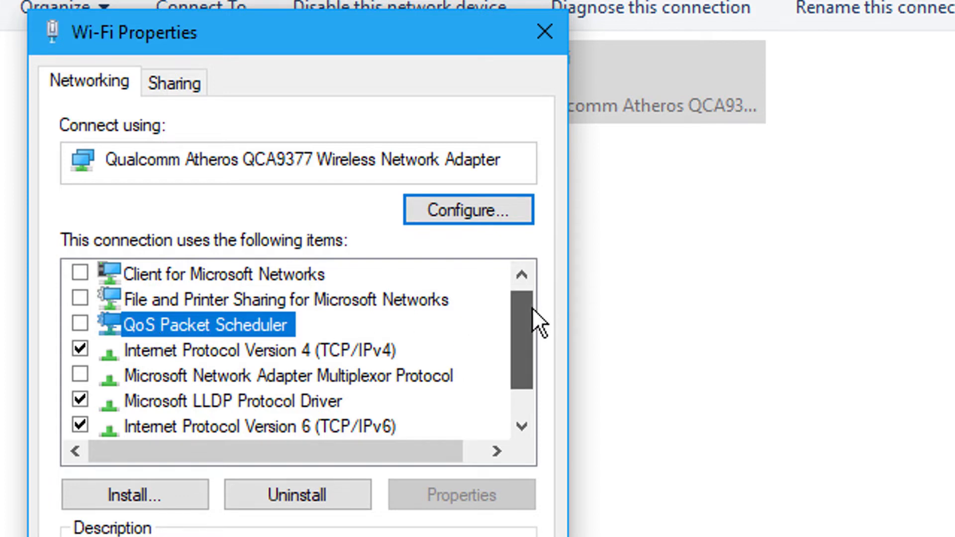
scroll(down, 3)
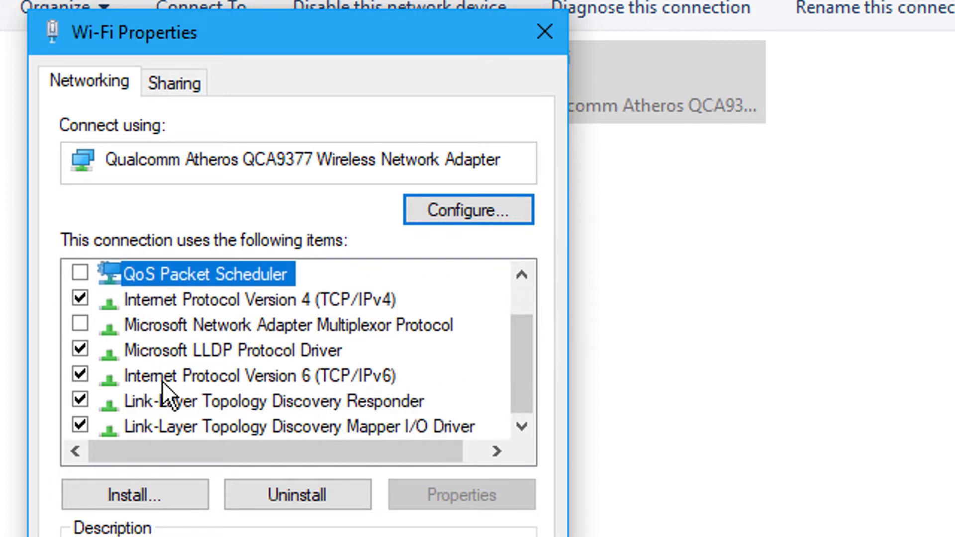
mouse_move(184, 402)
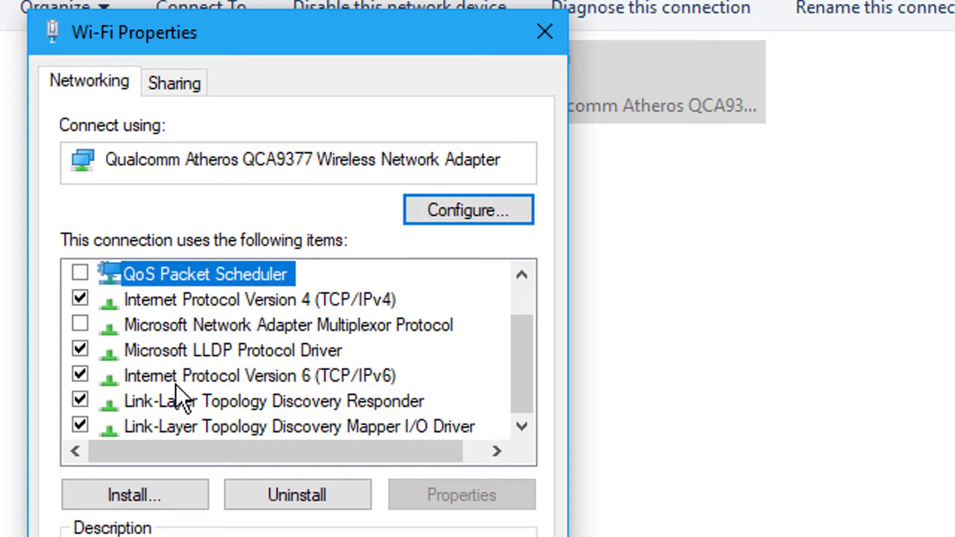
mouse_move(122, 408)
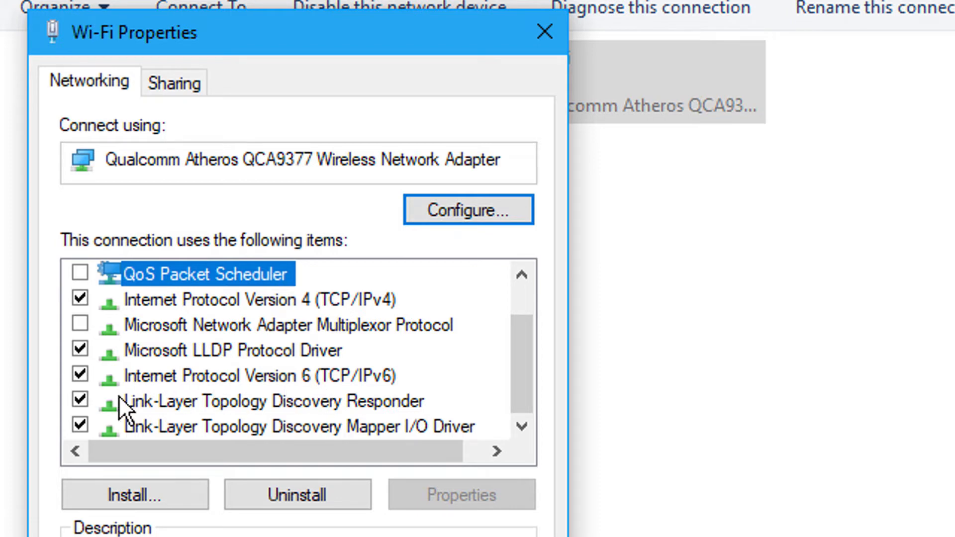
click(78, 375)
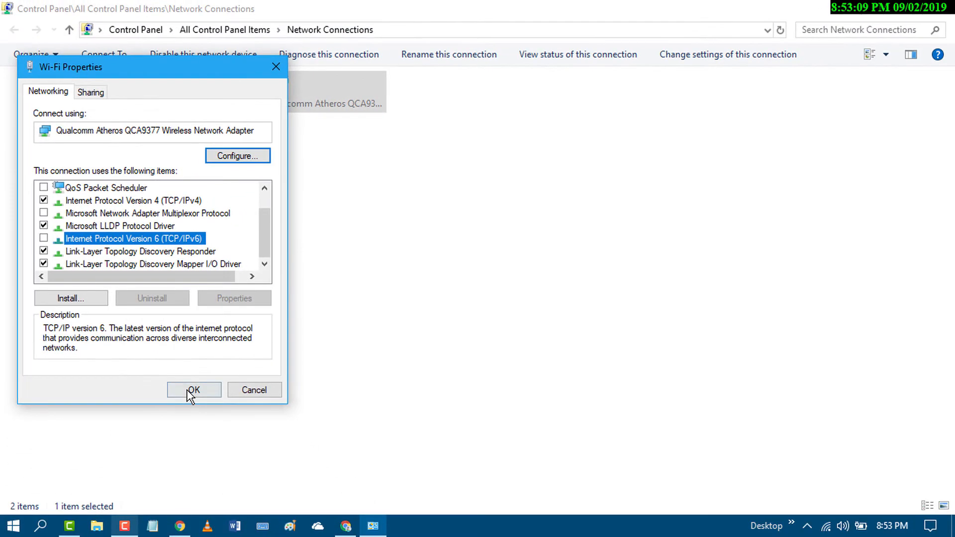
click(193, 390)
text(d)
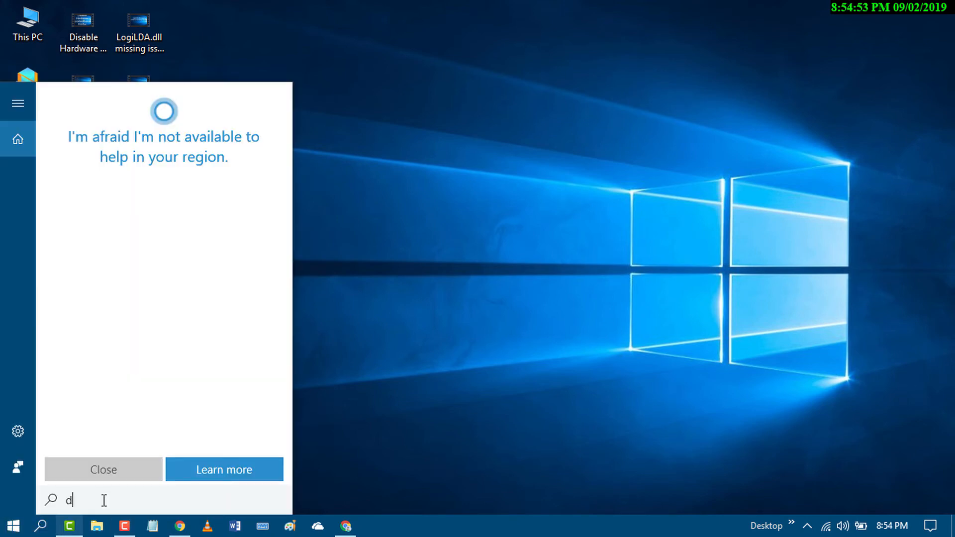
Search Start for 'device manager' and launch Device Manager
text(evice manager)
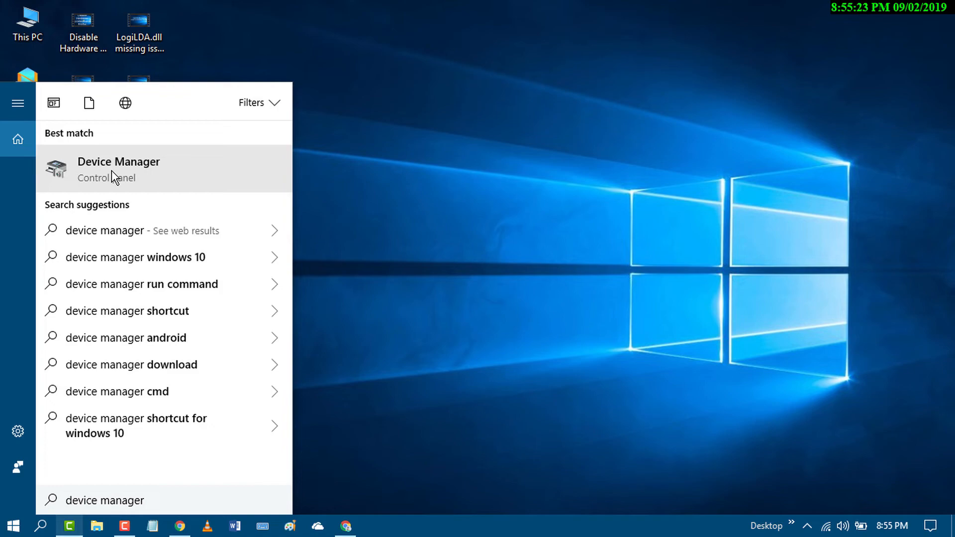
click(118, 169)
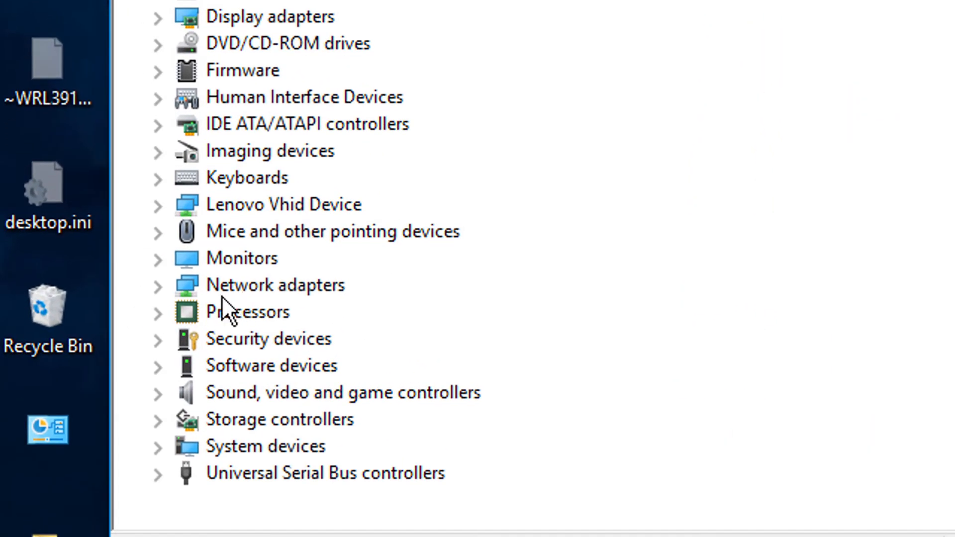
Expand Network adapters and start Update driver for the Qualcomm Atheros QCA9377 adapter
click(160, 285)
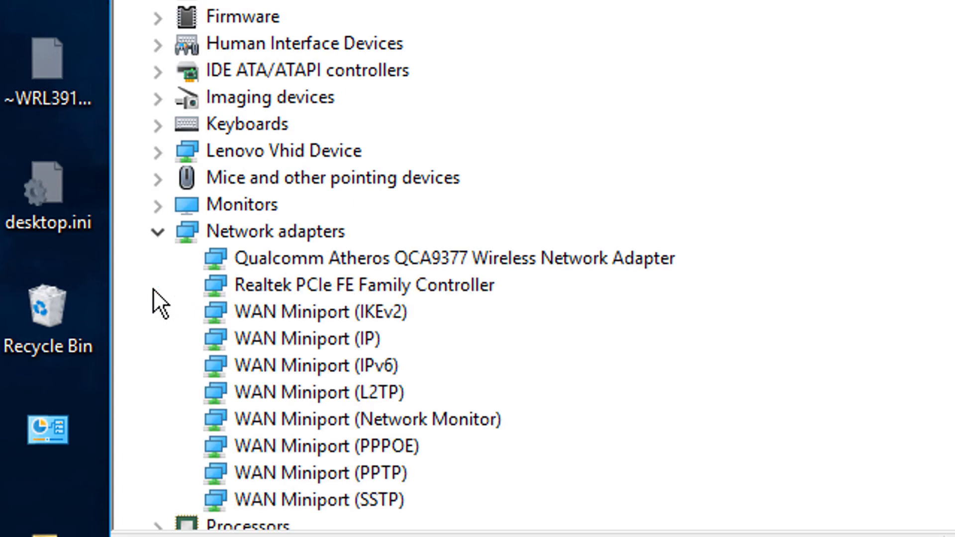
mouse_move(310, 305)
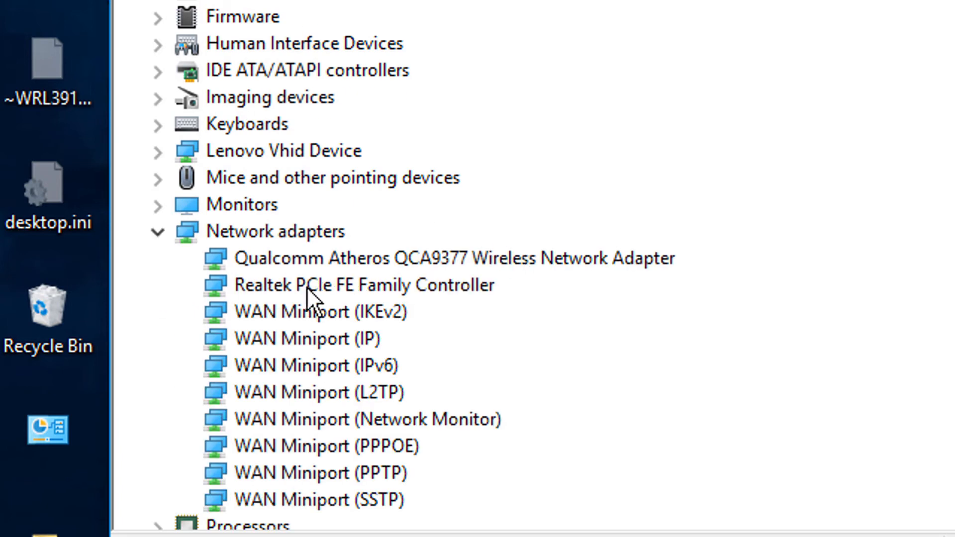
mouse_move(328, 271)
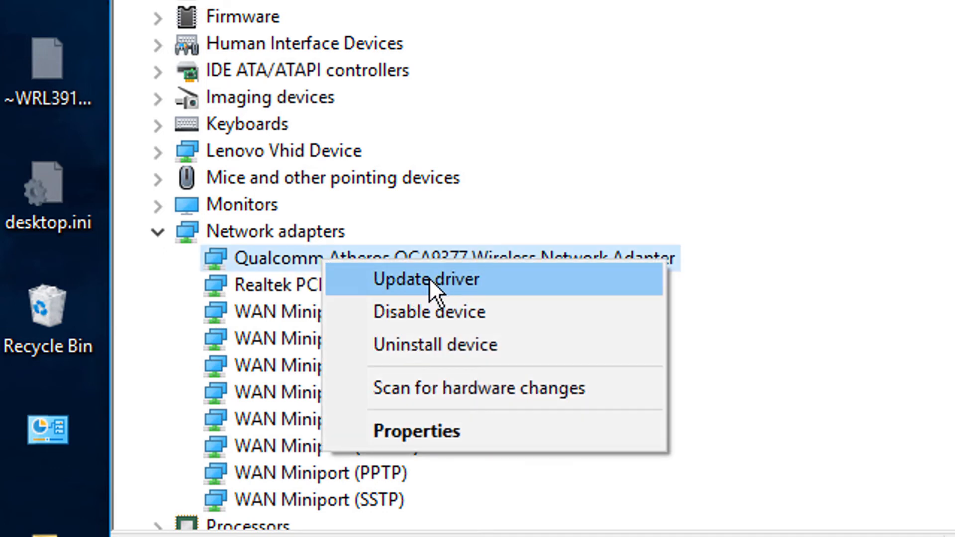
click(426, 280)
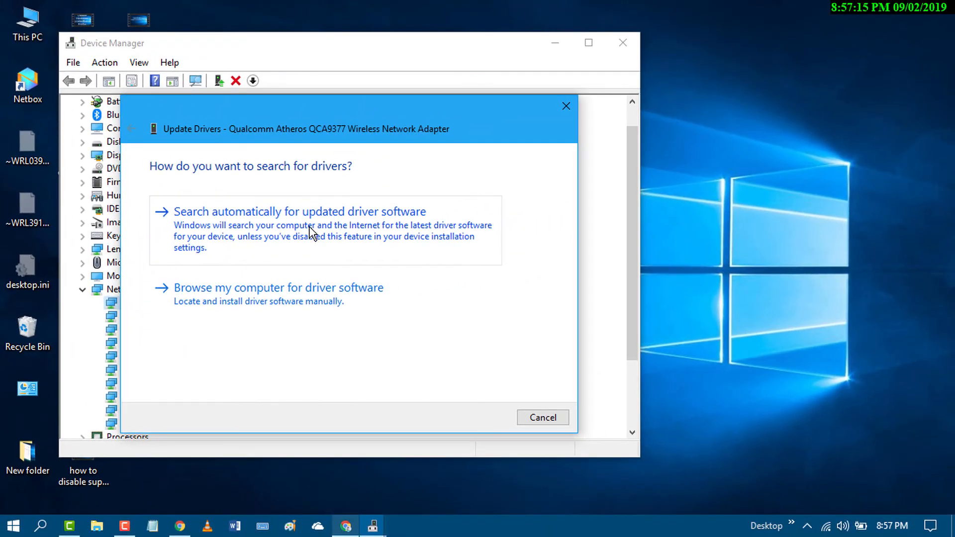
Choose automatic driver search so Windows installs the updated QCA9377 driver
click(300, 212)
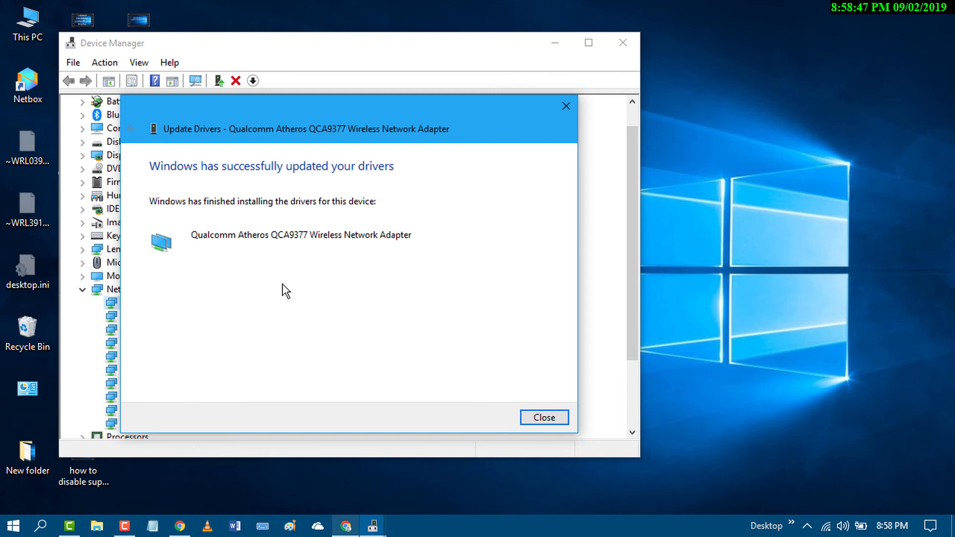
mouse_move(303, 191)
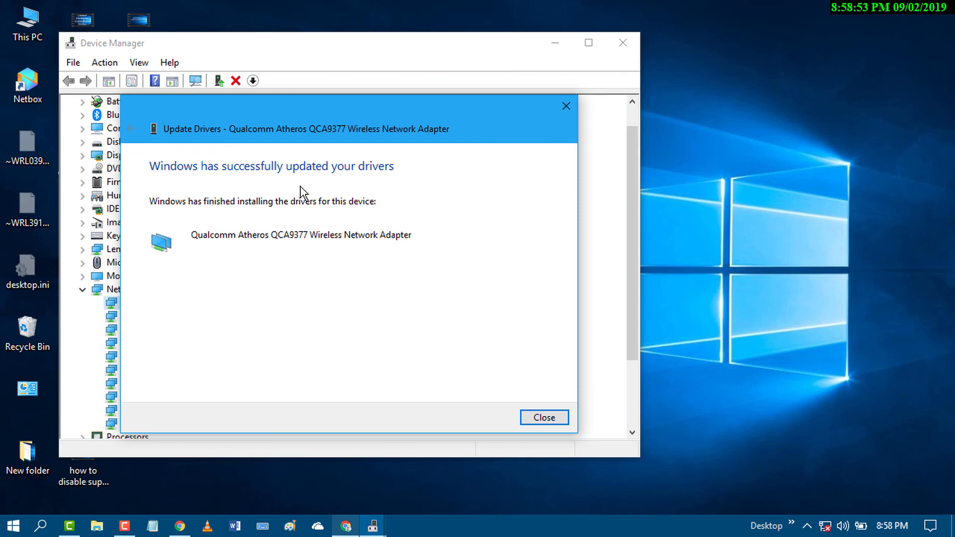
mouse_move(303, 363)
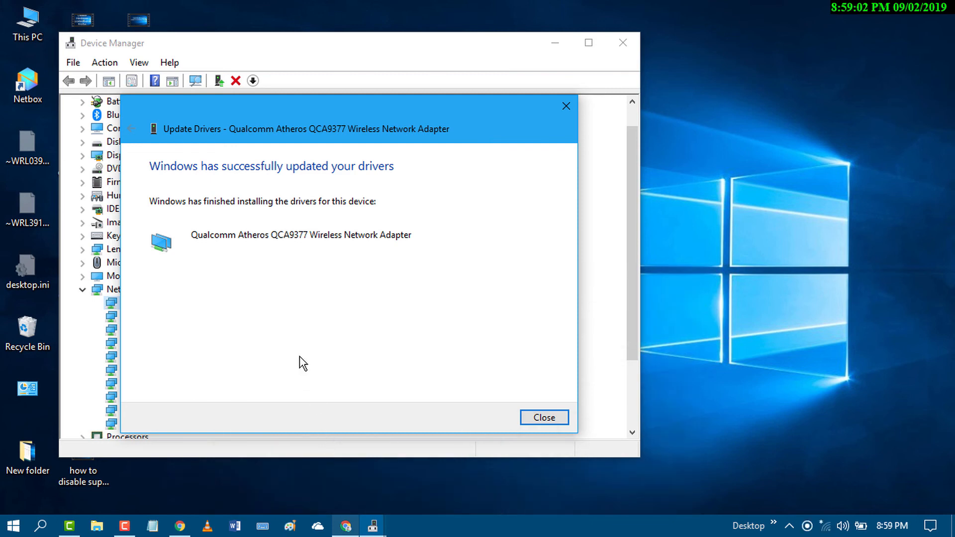